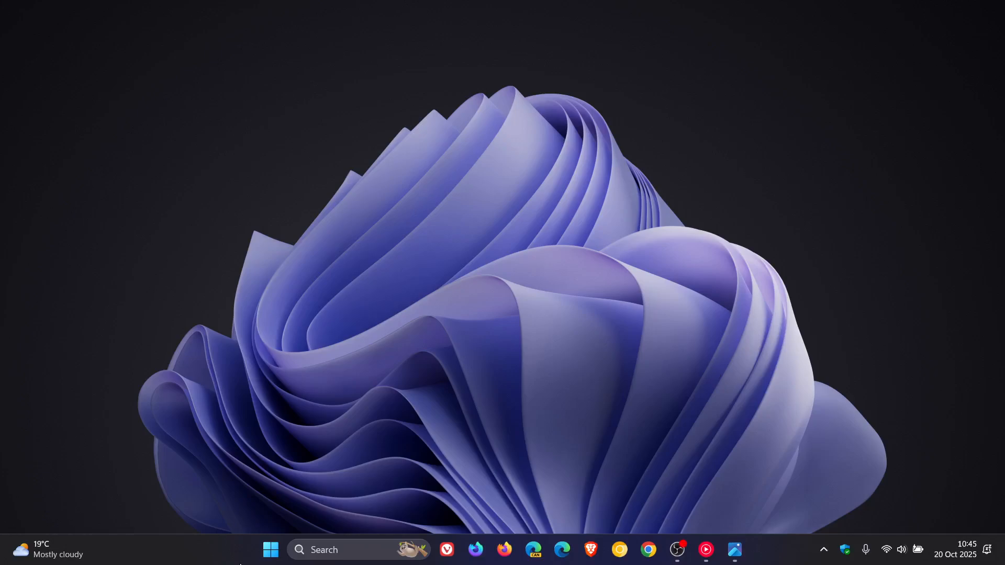
Step: Reach the Windows Update history page listing installed quality updates and their dates
{"action": "left_click", "coordinate": [270, 549]}
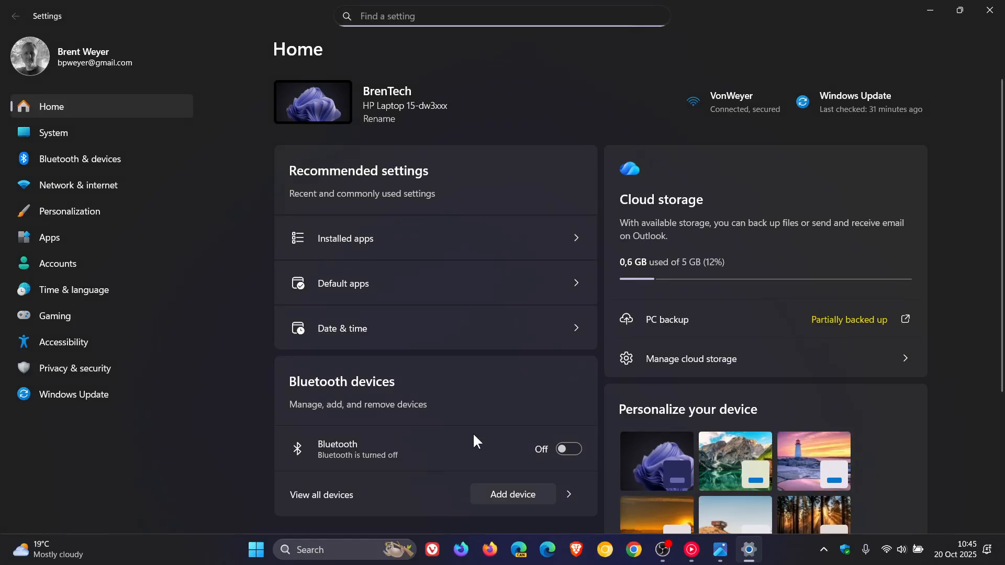
{"action": "left_click", "coordinate": [74, 395]}
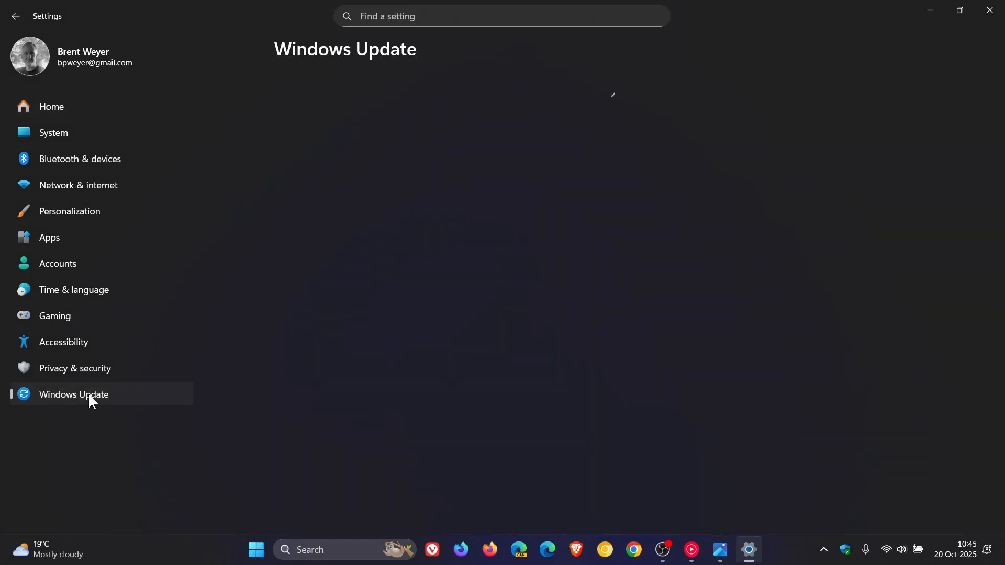
{"action": "left_click", "coordinate": [73, 394]}
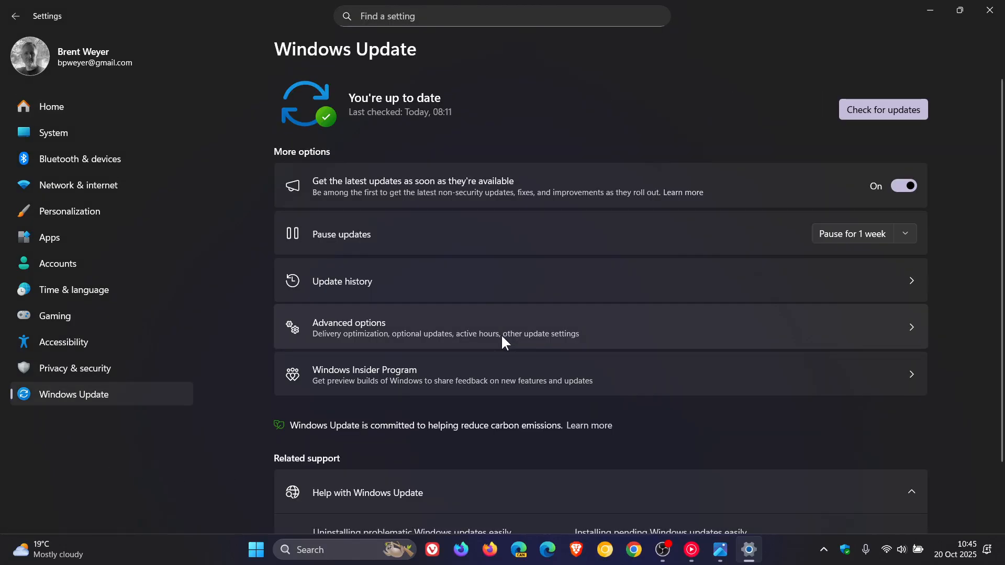
{"action": "mouse_move", "coordinate": [537, 331]}
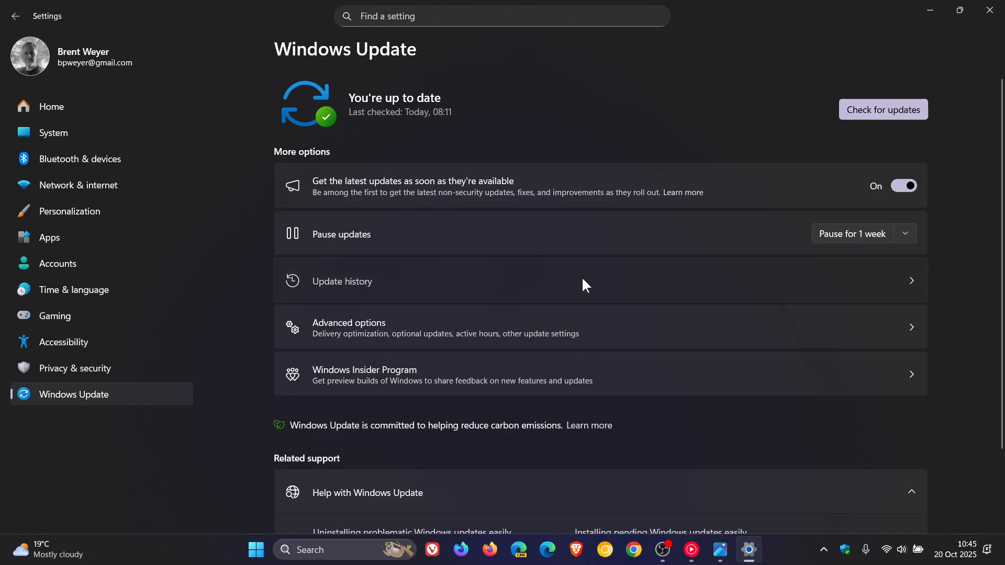
{"action": "left_click", "coordinate": [341, 281]}
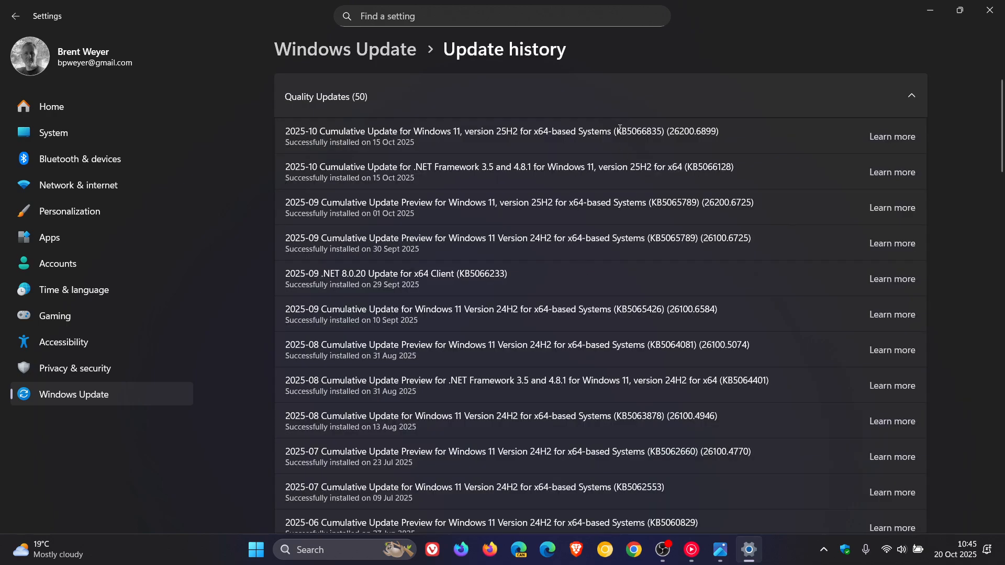
Step: Select the KB5066835 text in the 2025-10 Cumulative Update entry
{"action": "double_click", "coordinate": [634, 132]}
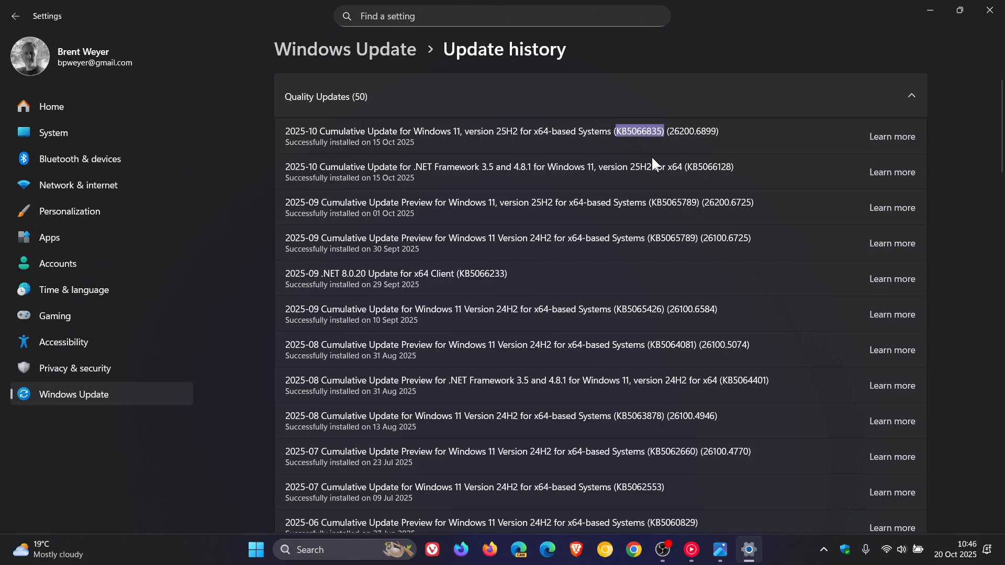
{"action": "mouse_move", "coordinate": [658, 209]}
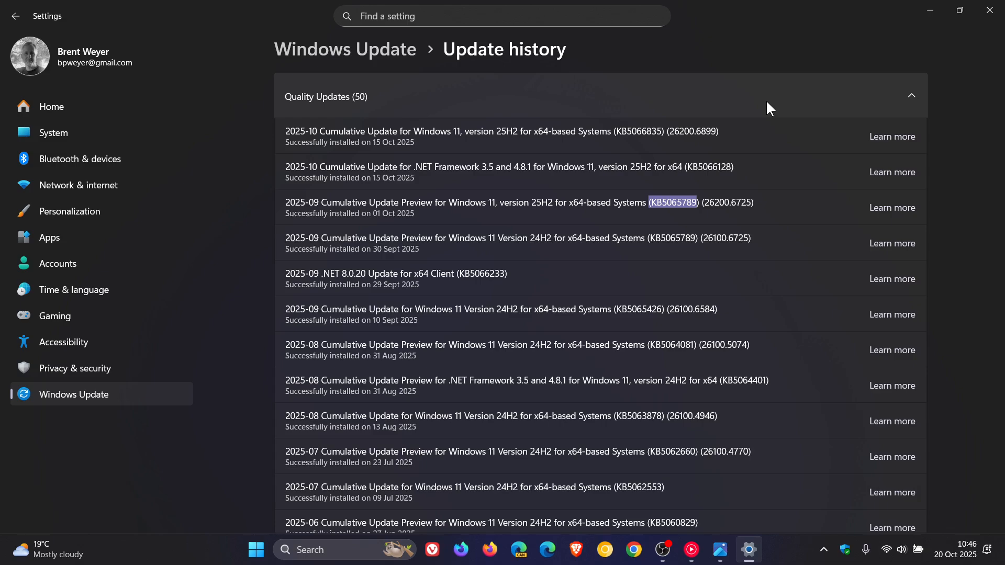
{"action": "mouse_move", "coordinate": [606, 159]}
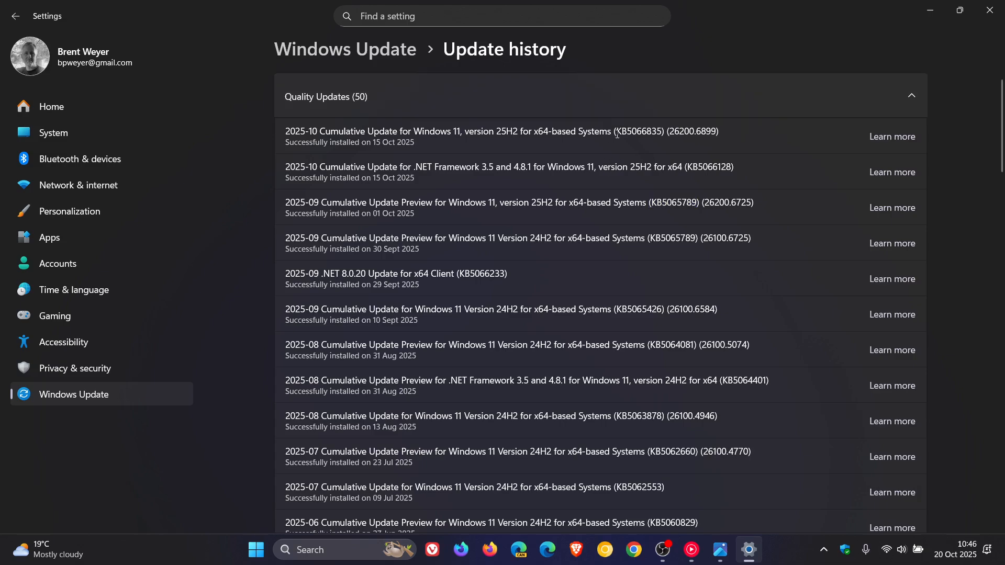
{"action": "double_click", "coordinate": [638, 132]}
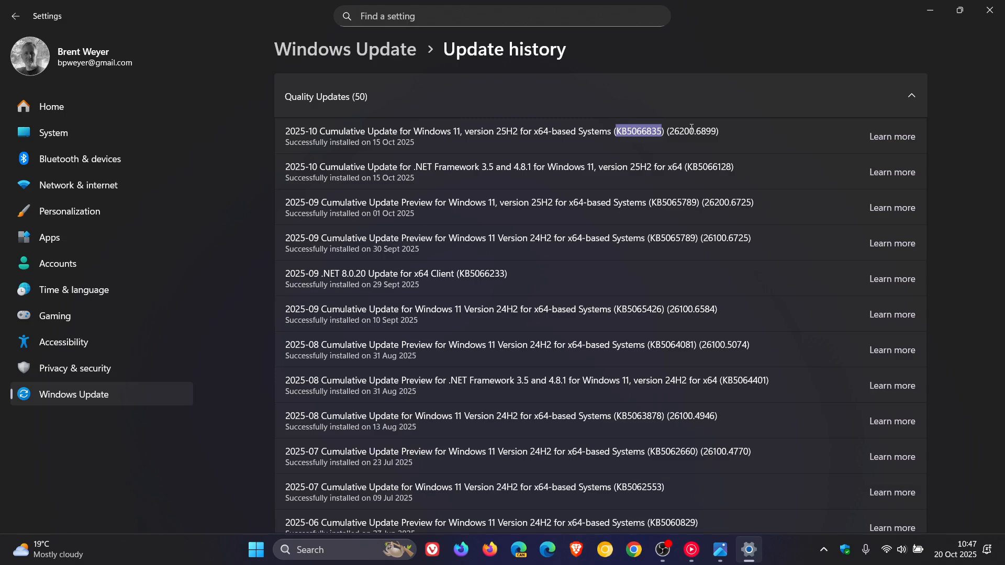
{"action": "mouse_move", "coordinate": [826, 61]}
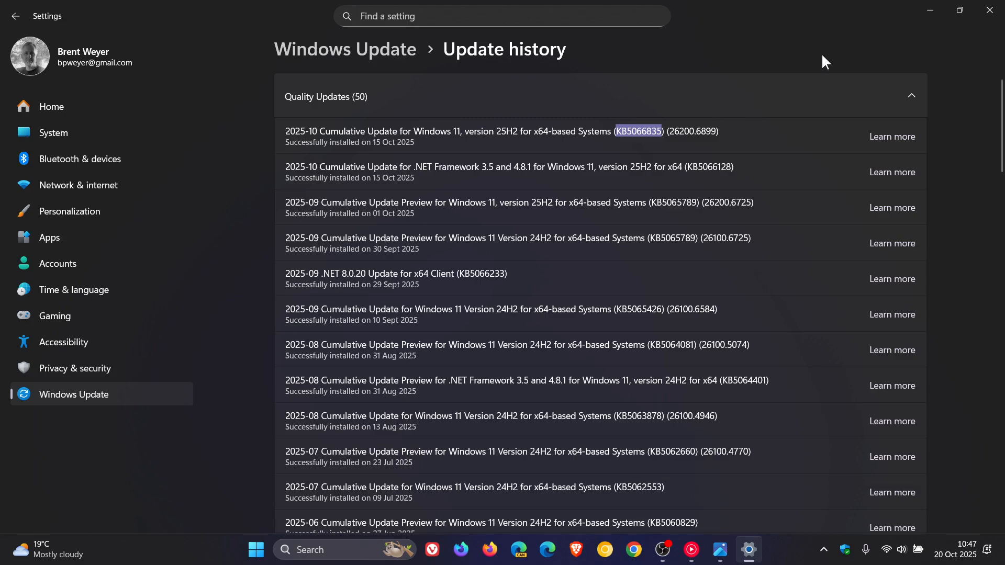
Step: Minimise Settings so only the wallpaper and taskbar remain visible
{"action": "left_click", "coordinate": [929, 10]}
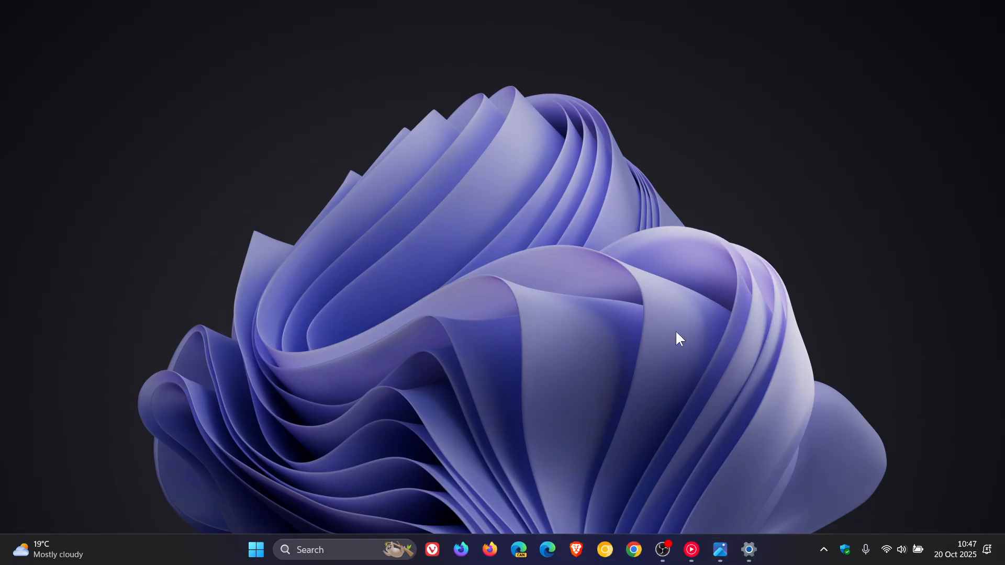
{"action": "mouse_move", "coordinate": [672, 359]}
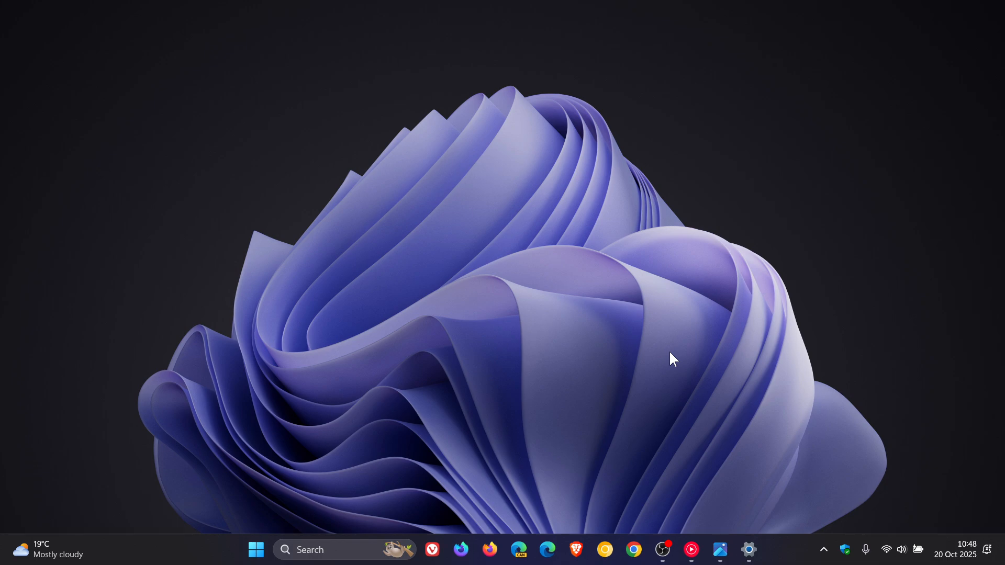
{"action": "mouse_move", "coordinate": [528, 418]}
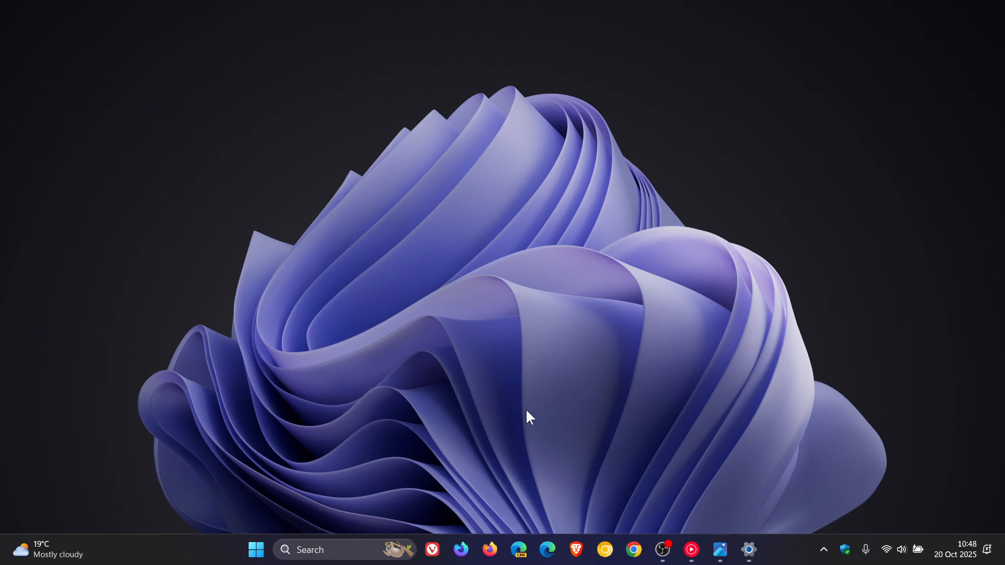
{"action": "mouse_move", "coordinate": [775, 189]}
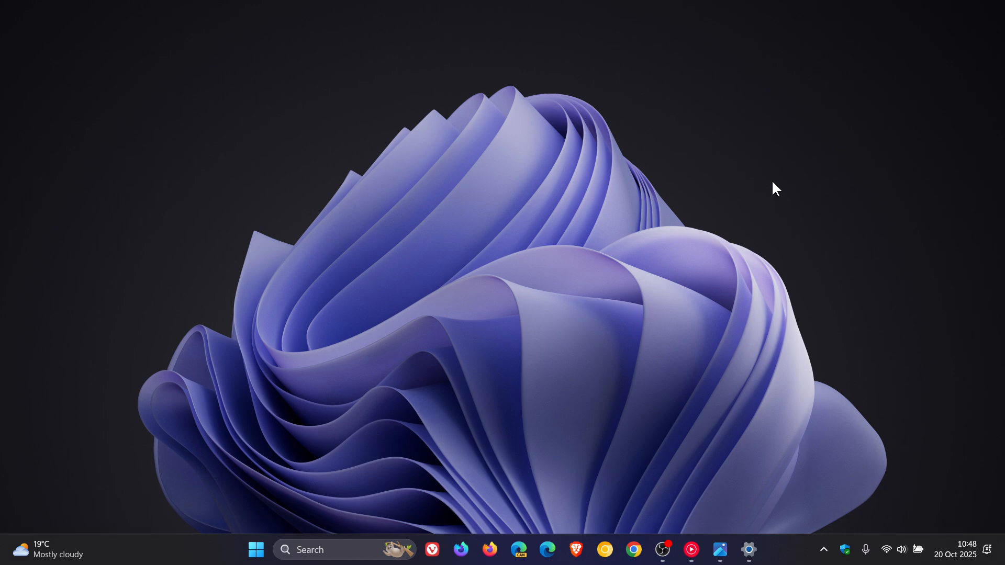
Step: Restore Settings from the taskbar and close it, leaving the bare desktop
{"action": "left_click", "coordinate": [747, 550]}
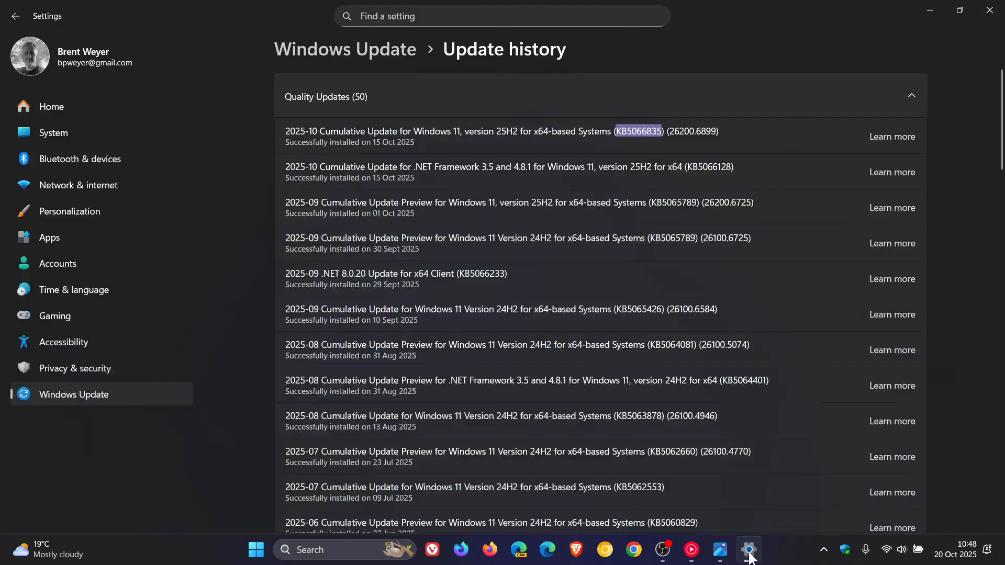
{"action": "mouse_move", "coordinate": [641, 144]}
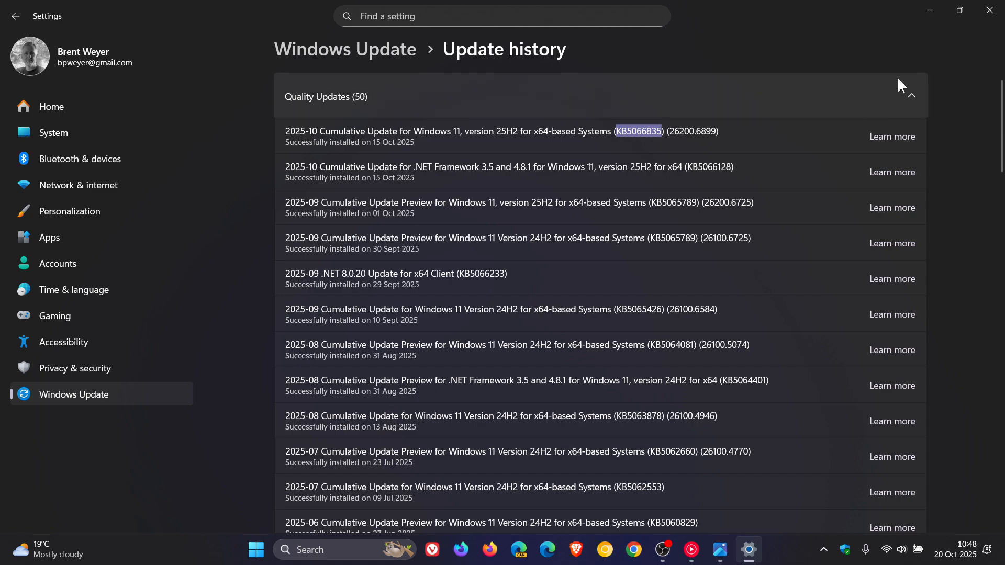
{"action": "left_click", "coordinate": [988, 15]}
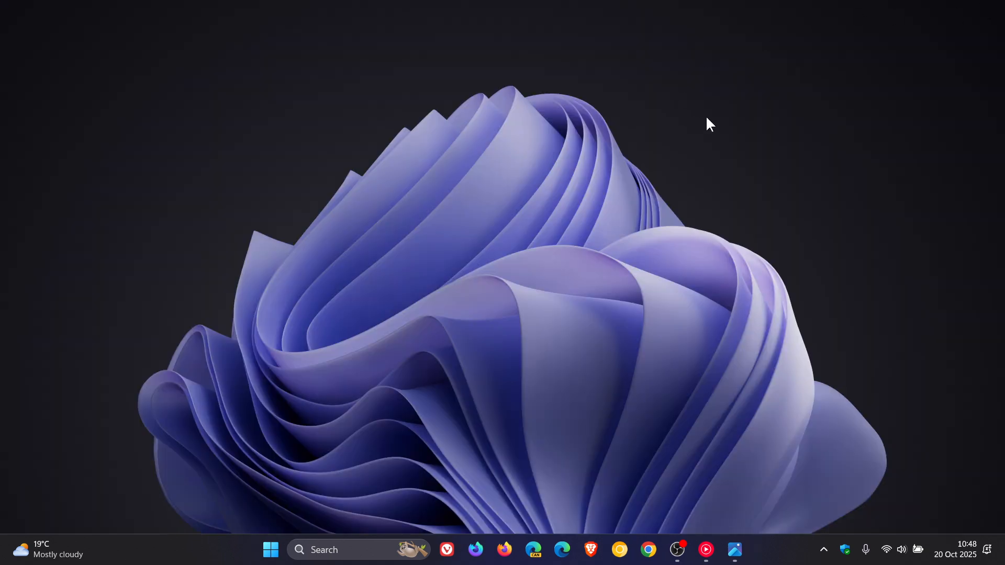